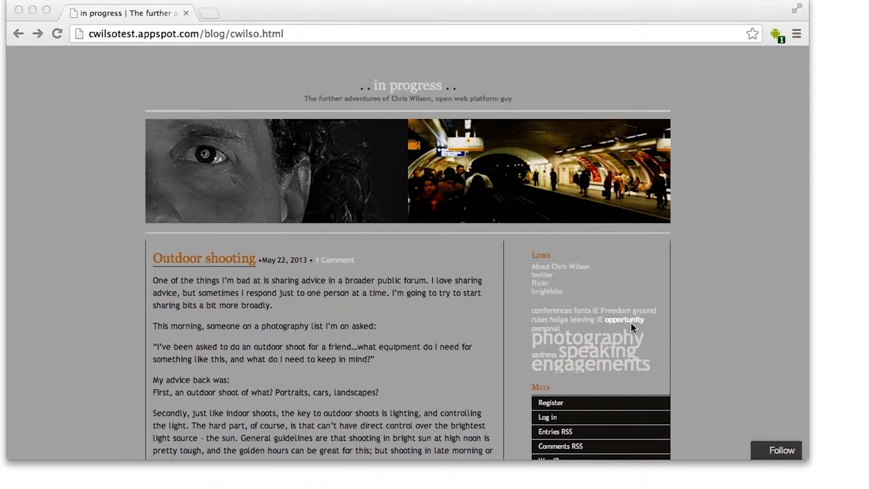
{"action": "mouse_move", "coordinate": [638, 324]}
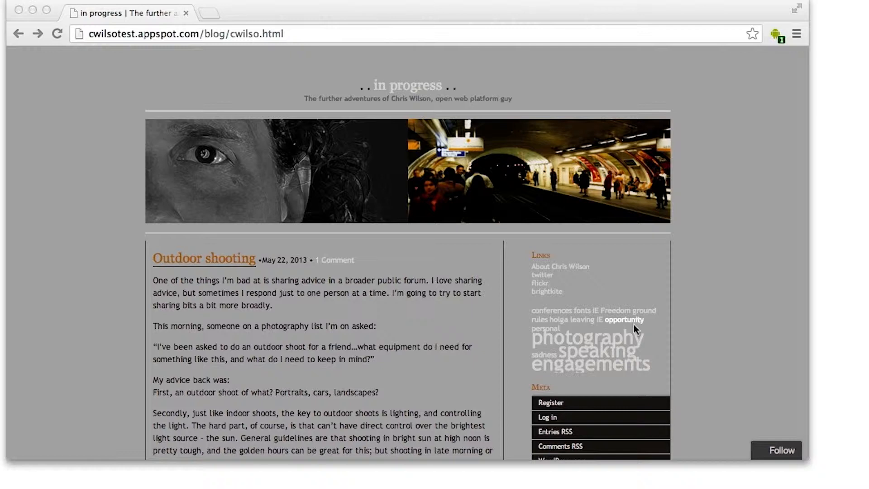
{"action": "mouse_move", "coordinate": [638, 329]}
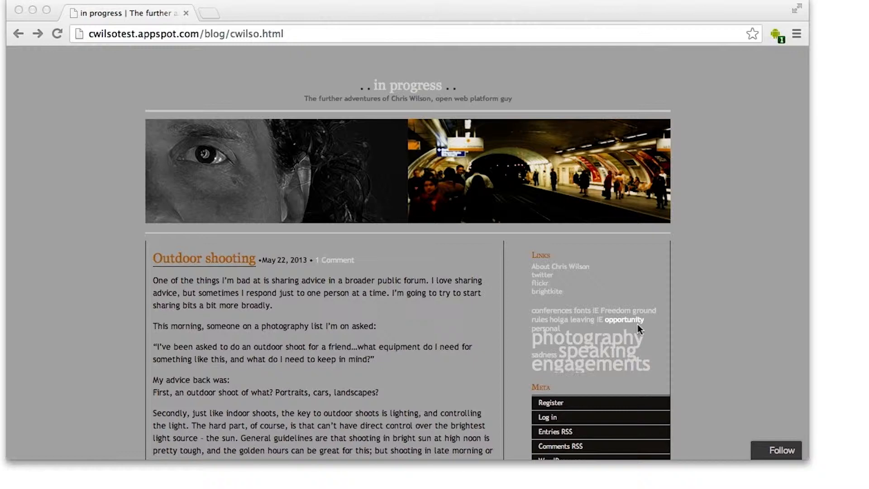
{"action": "mouse_move", "coordinate": [673, 362]}
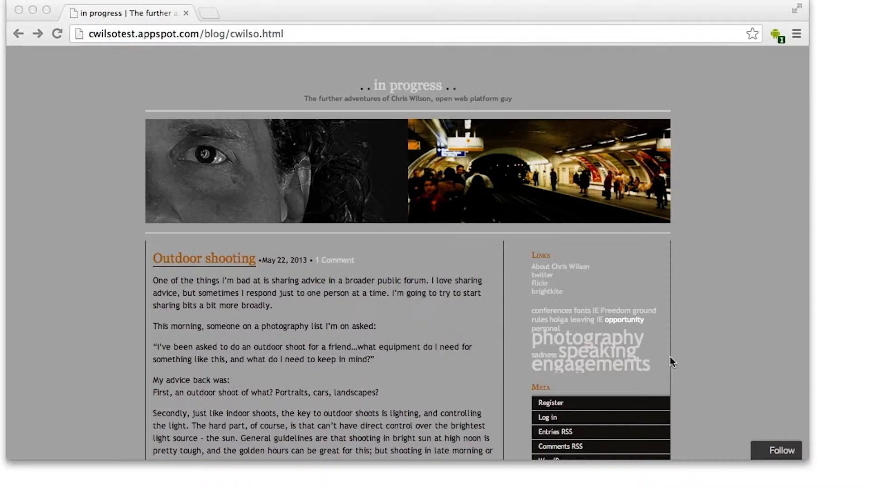
{"action": "mouse_move", "coordinate": [615, 377]}
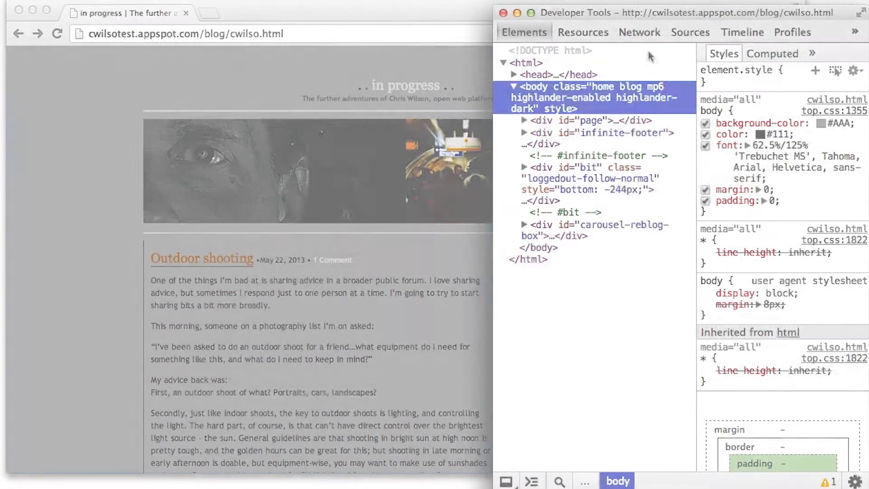
{"action": "mouse_move", "coordinate": [579, 121]}
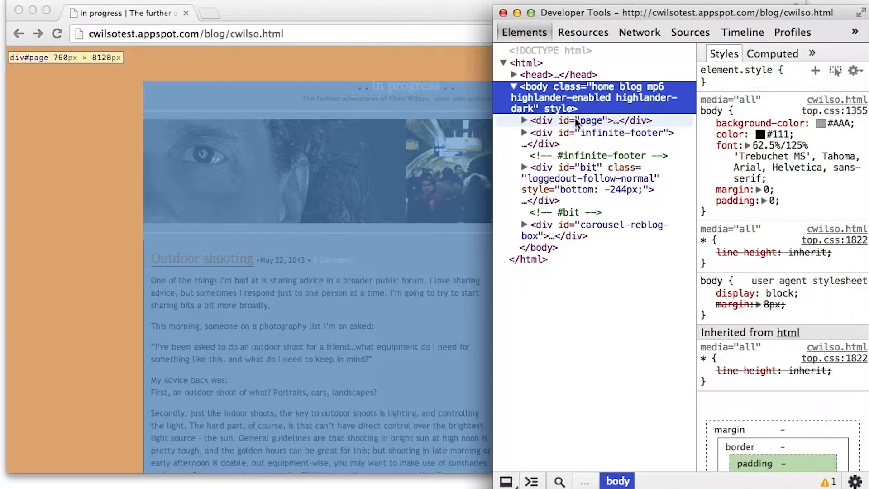
Disable the 760px width on div#page so the layout fills the window
{"action": "left_click", "coordinate": [581, 120]}
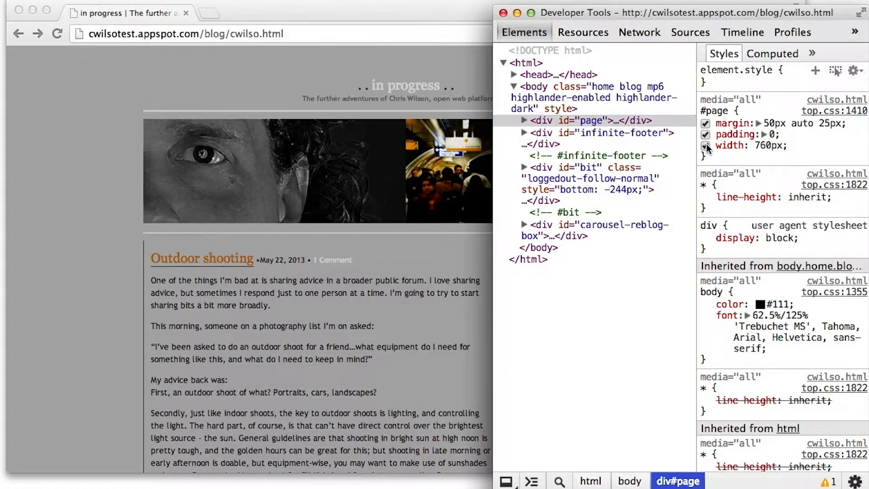
{"action": "left_click", "coordinate": [705, 145]}
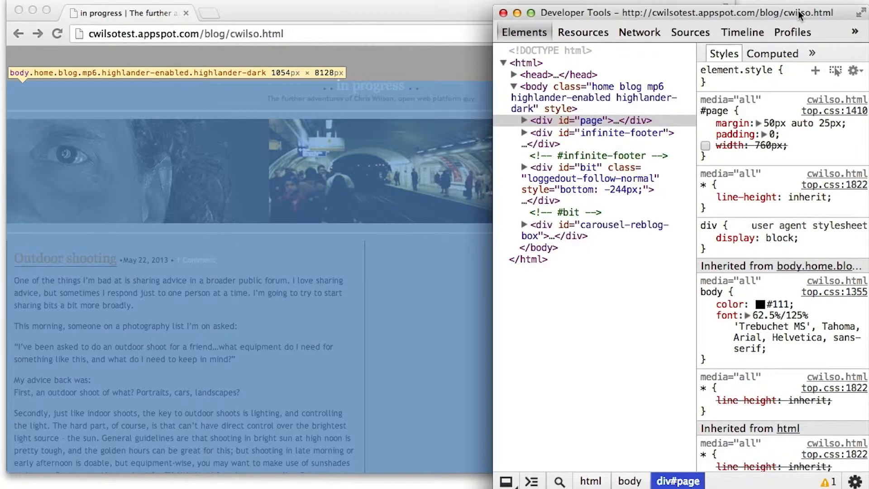
Disable the 517px width on div#content inside div#wrapper
{"action": "left_click", "coordinate": [524, 120]}
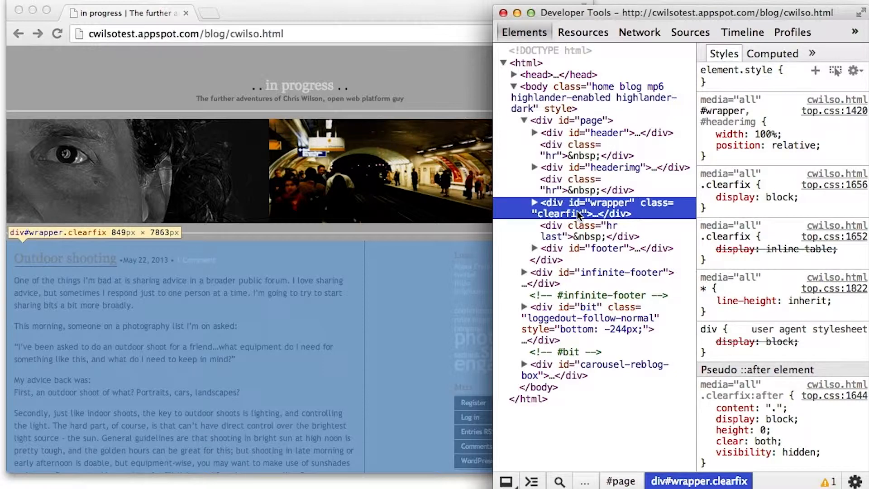
{"action": "left_click", "coordinate": [533, 202]}
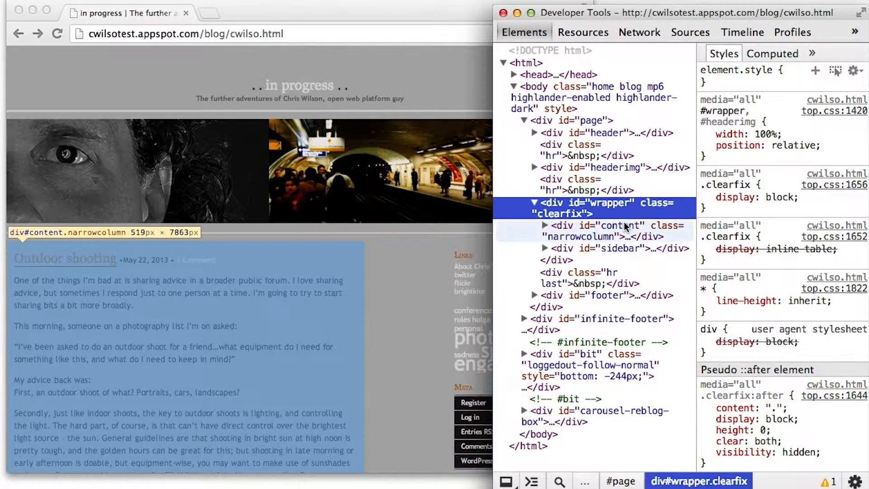
{"action": "left_click", "coordinate": [615, 225]}
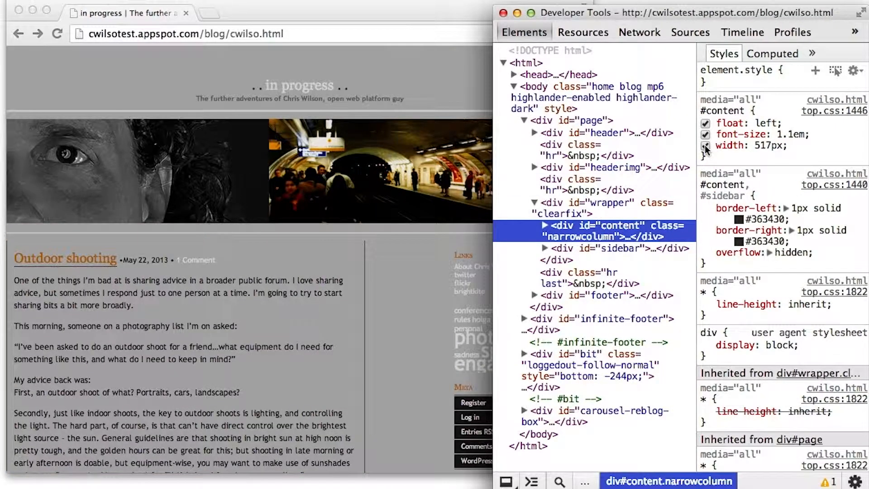
{"action": "left_click", "coordinate": [705, 146]}
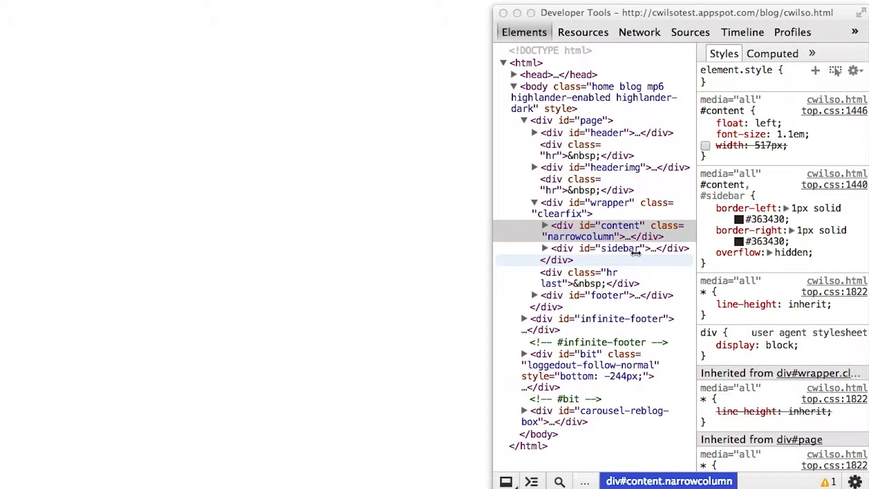
Edit div#sidebar's width value, entering 8 for a relative width
{"action": "left_click", "coordinate": [617, 248]}
{"action": "type", "text": "2"}
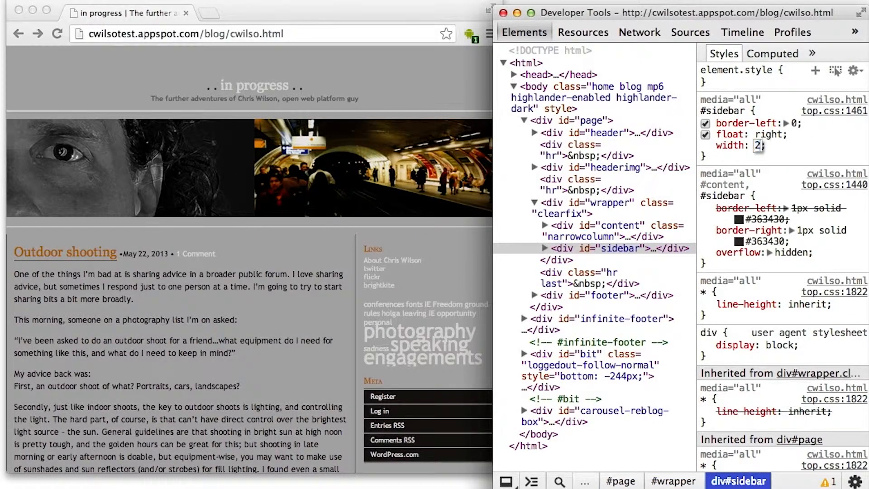
{"action": "type", "text": "8"}
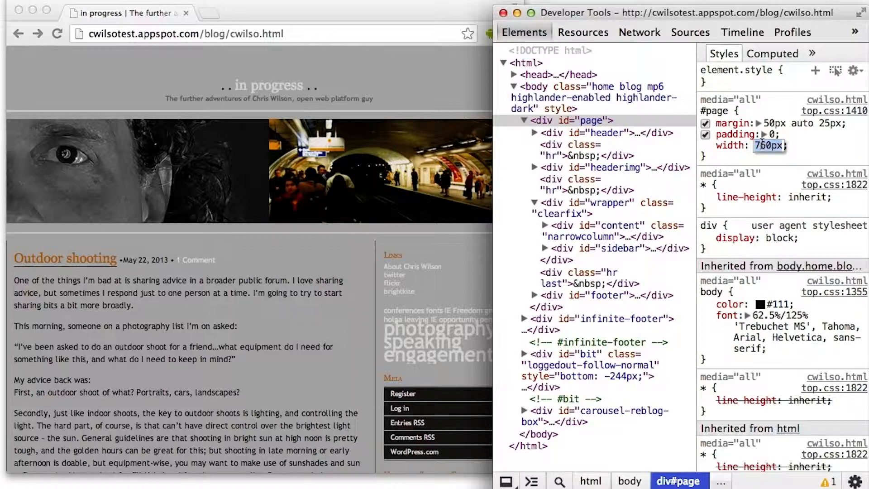
Change div#page's width from 760px to 90% for side margins
{"action": "type", "text": "90"}
{"action": "type", "text": "width"}
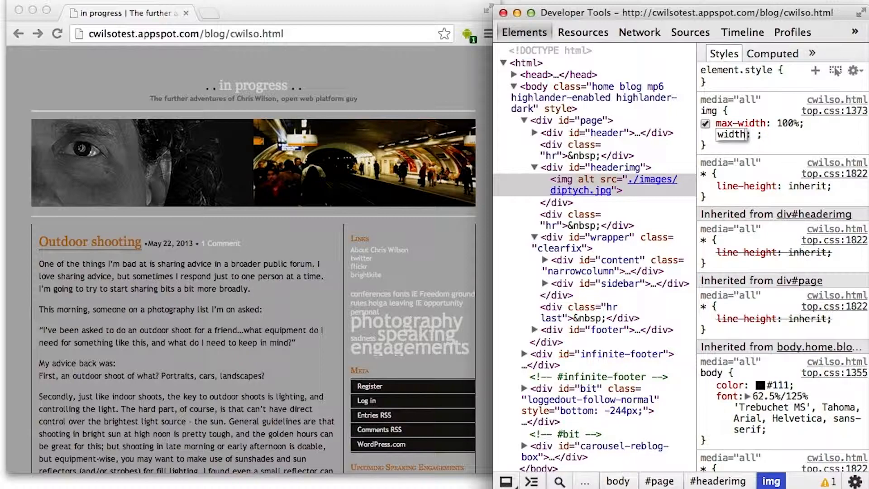
Give the header img a width of 100% to fill its container
{"action": "type", "text": "100%"}
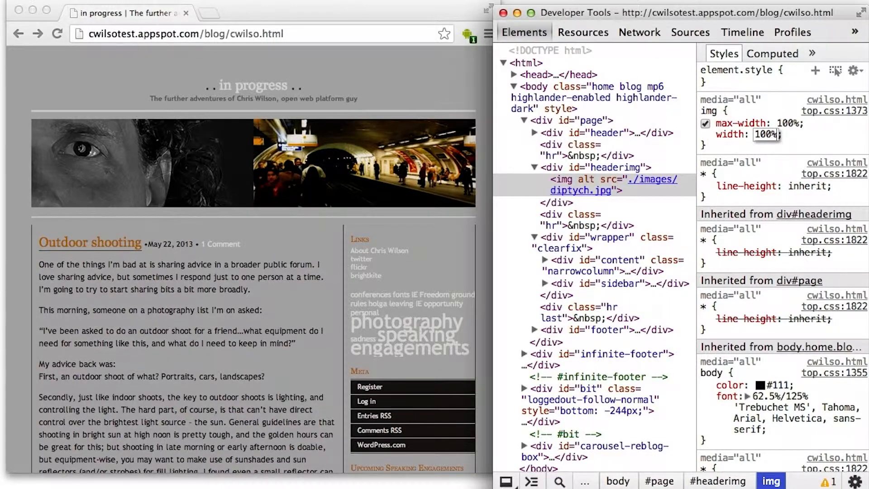